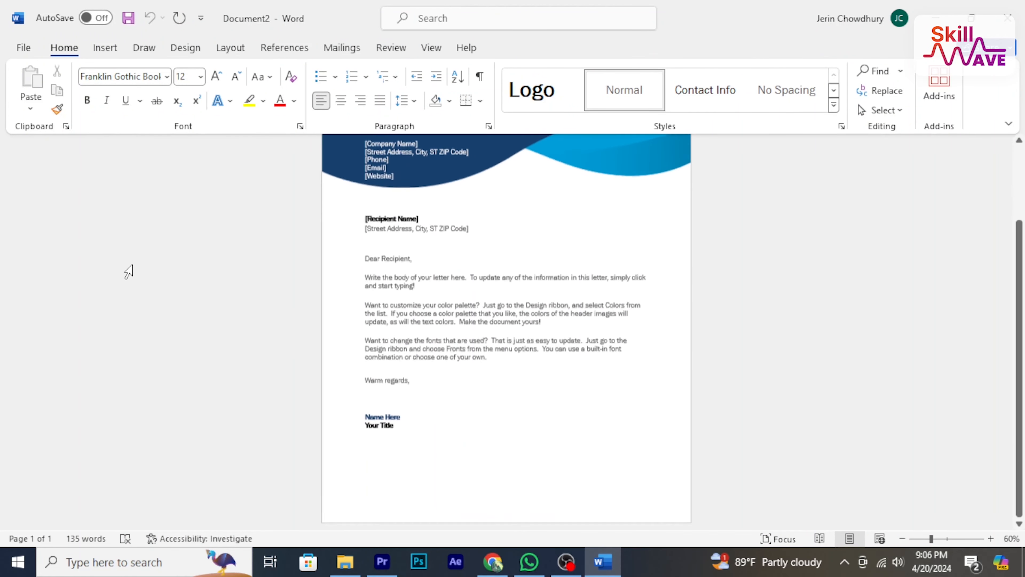
{"action": "mouse_move", "coordinate": [238, 297]}
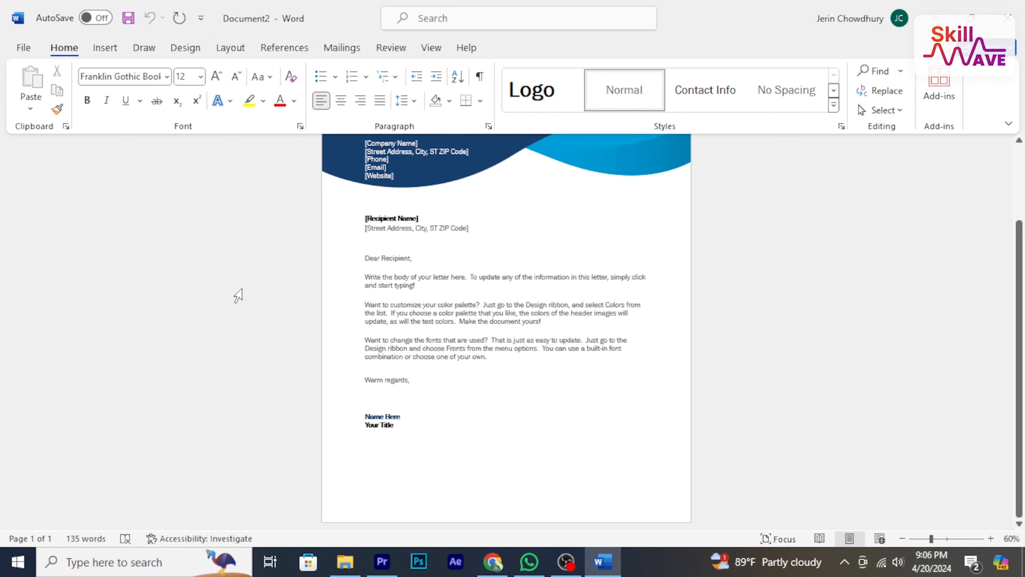
Go to File > Save As for the blue wave letterhead document
{"action": "scroll", "scroll_direction": "down", "scroll_amount": 3}
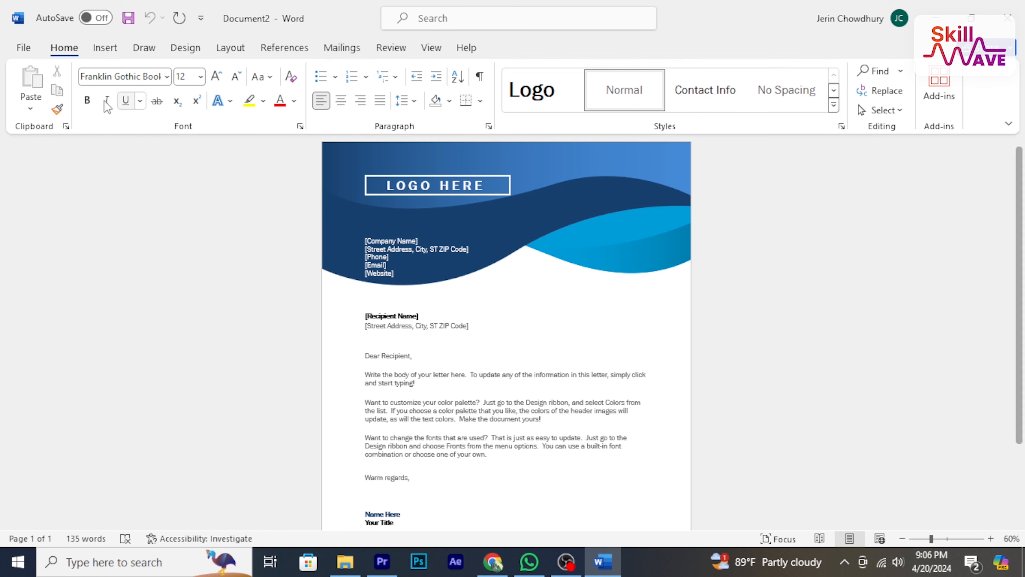
{"action": "left_click", "coordinate": [23, 48]}
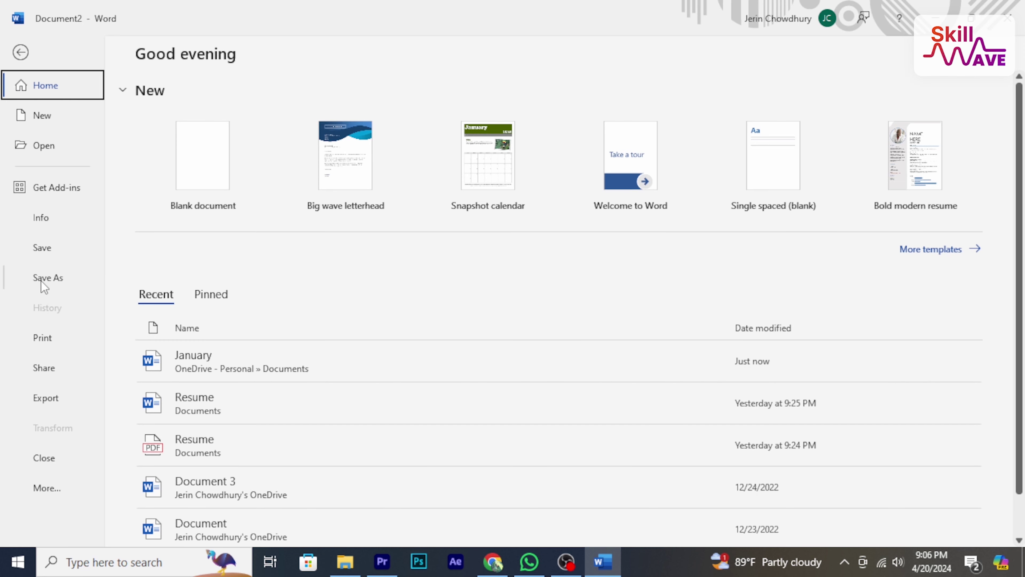
{"action": "left_click", "coordinate": [48, 278]}
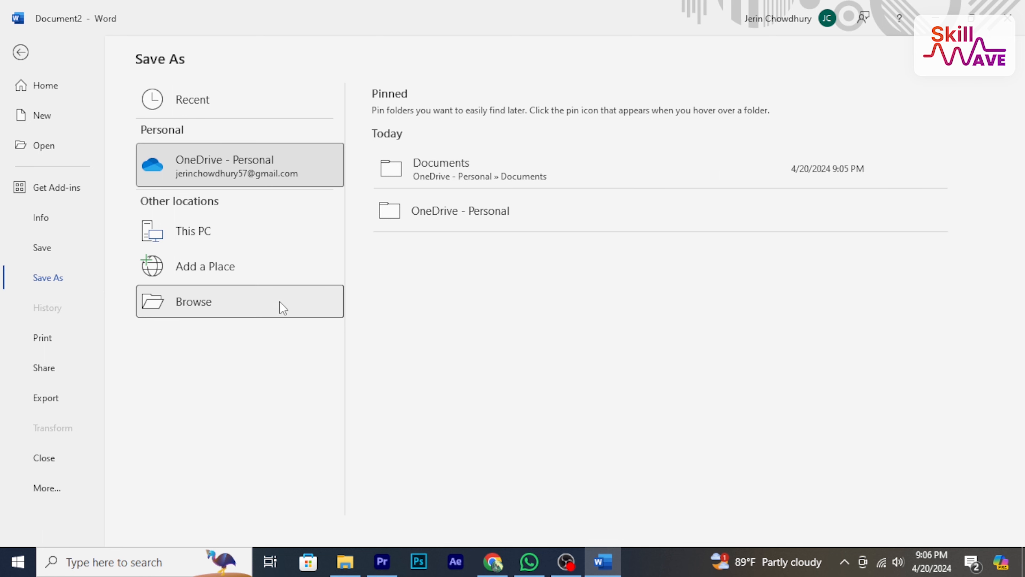
Browse to Documents and save the letterhead as 'Company Name' with file type PDF
{"action": "left_click", "coordinate": [193, 301]}
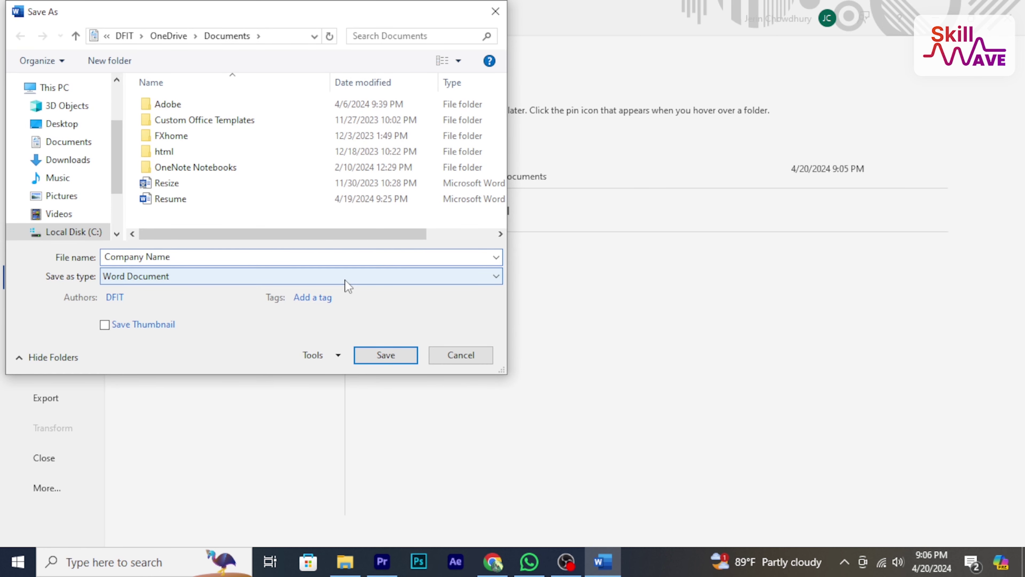
{"action": "left_click", "coordinate": [497, 277]}
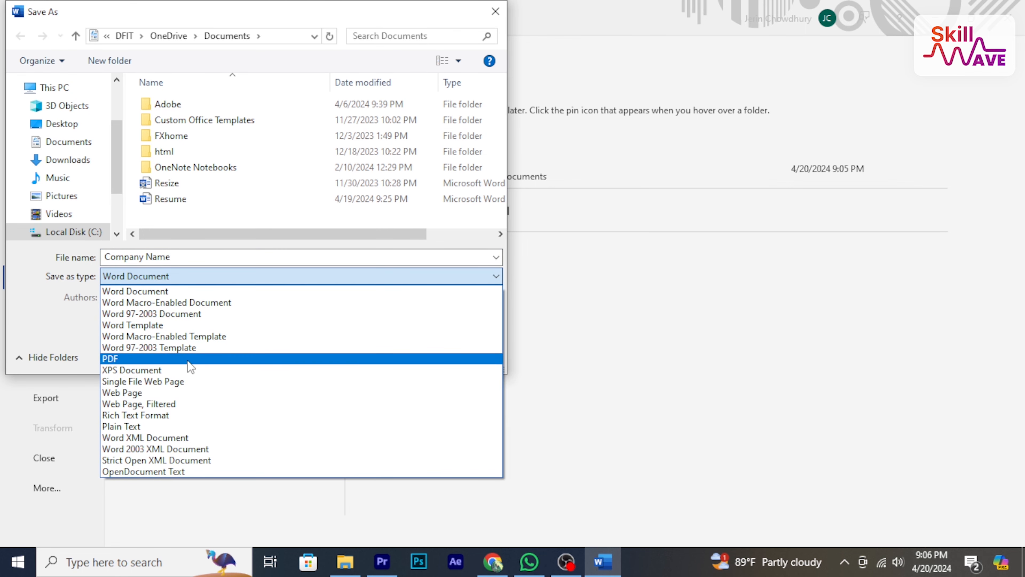
{"action": "left_click", "coordinate": [111, 359]}
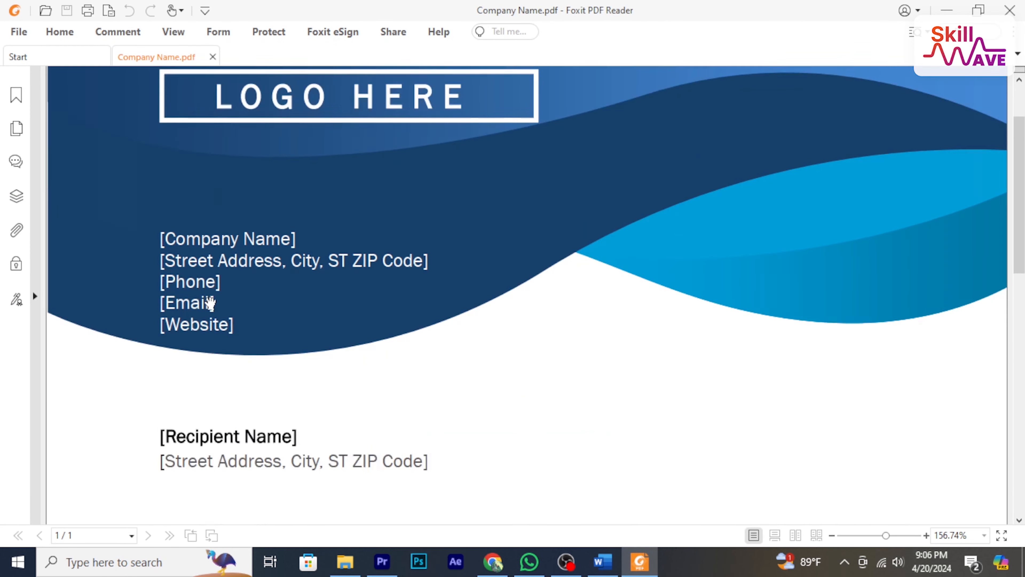
Scroll through Company Name.pdf in Foxit to confirm the letter body and closing
{"action": "scroll", "scroll_direction": "down", "scroll_amount": 3}
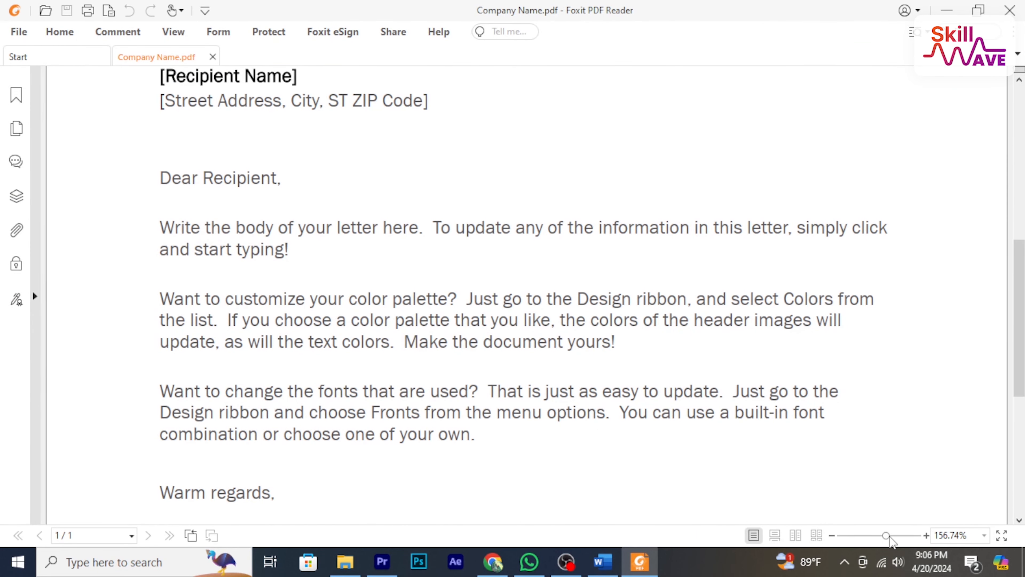